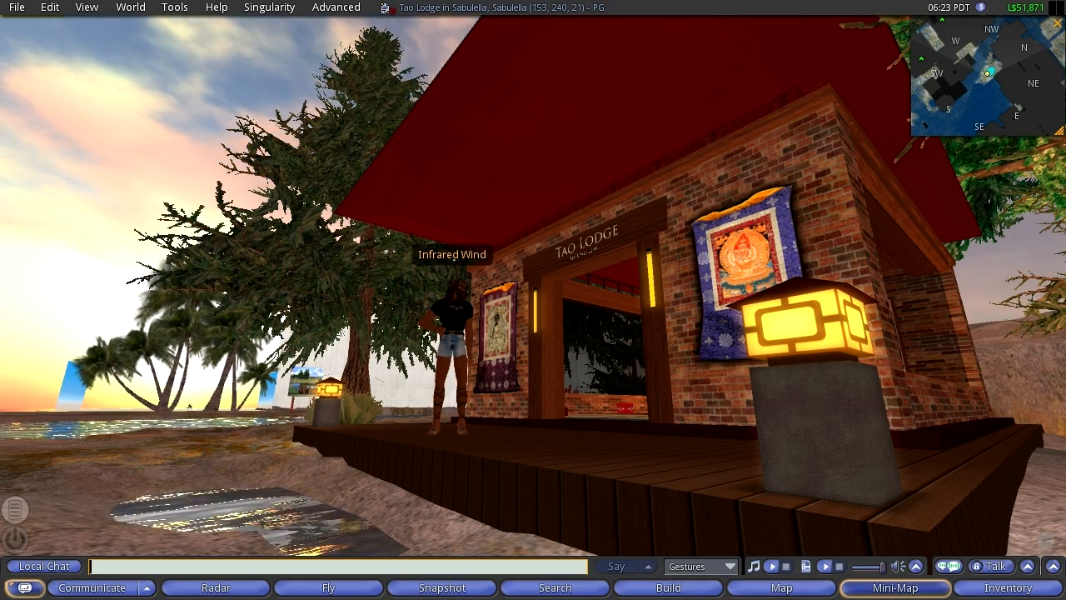
Search the world map for 'hollywood', pick the Santa Catalina result and teleport there
left_click(780, 586)
type("hollywoo")
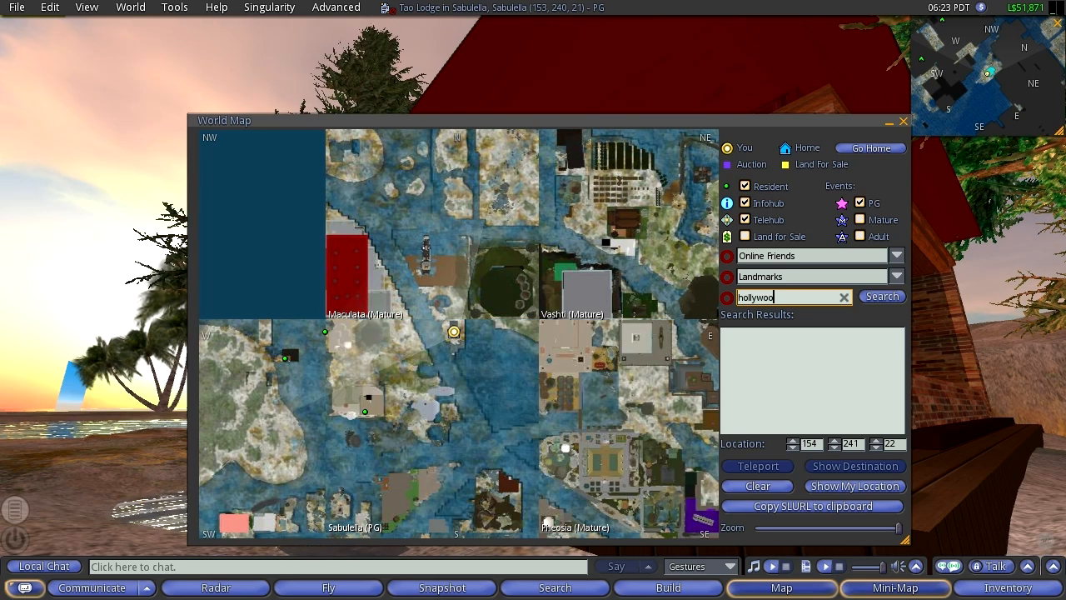
left_click(881, 296)
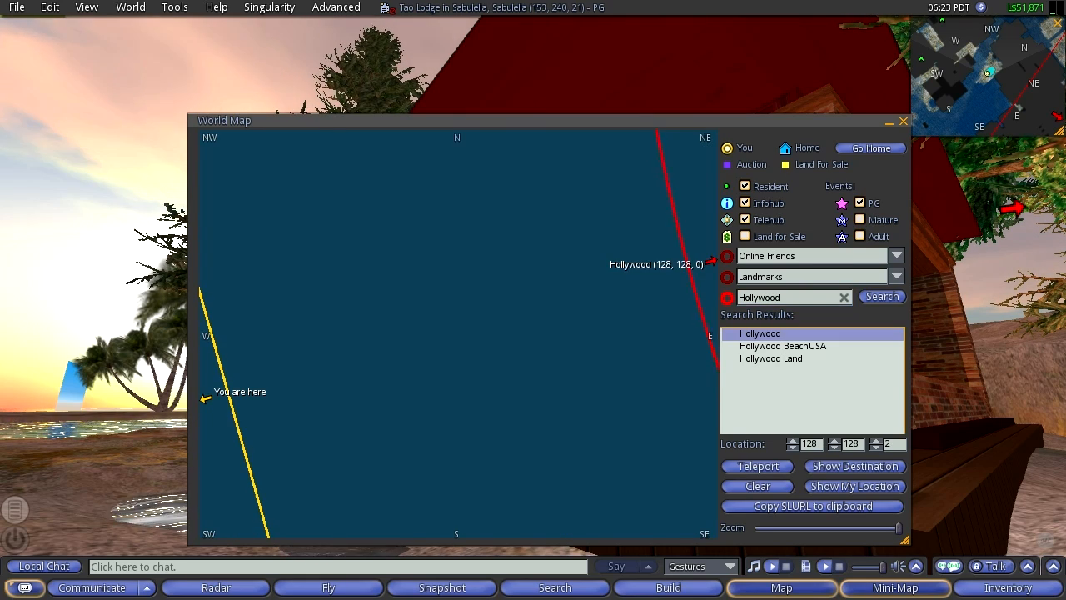
left_click(760, 334)
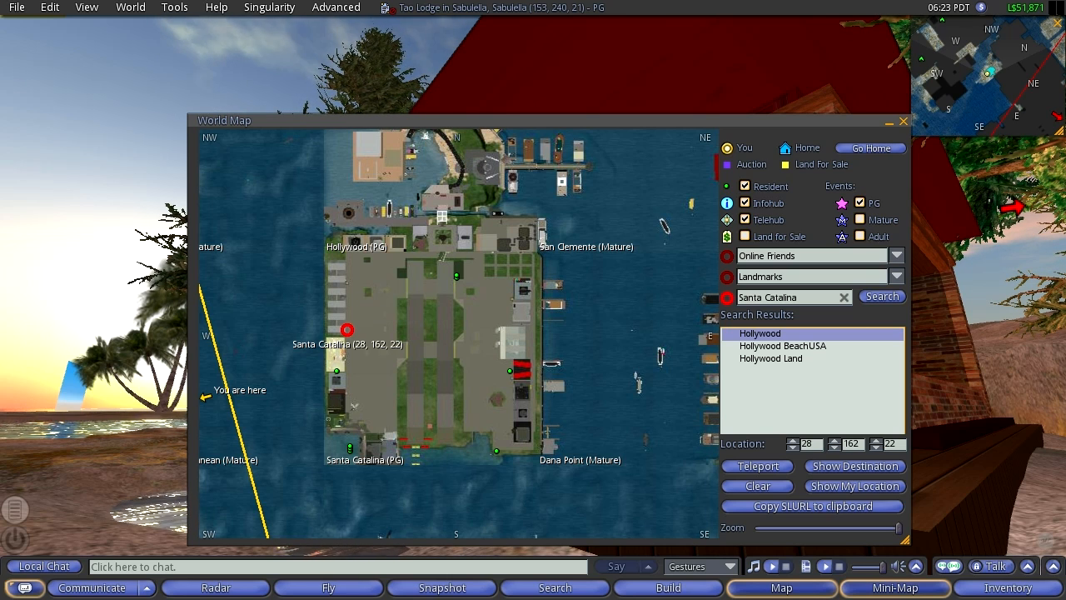
mouse_move(520, 370)
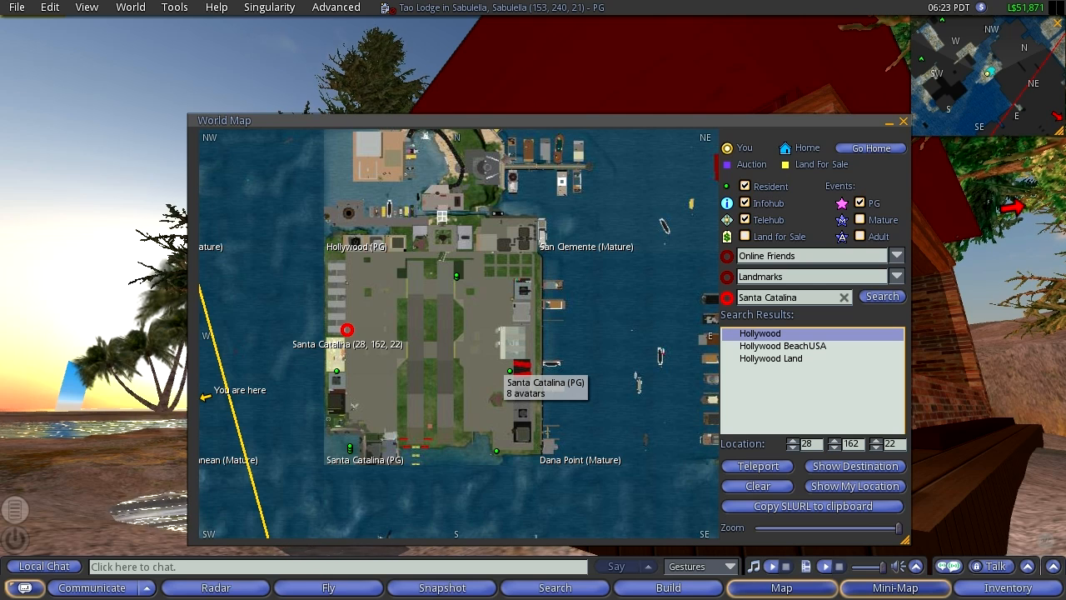
mouse_move(619, 302)
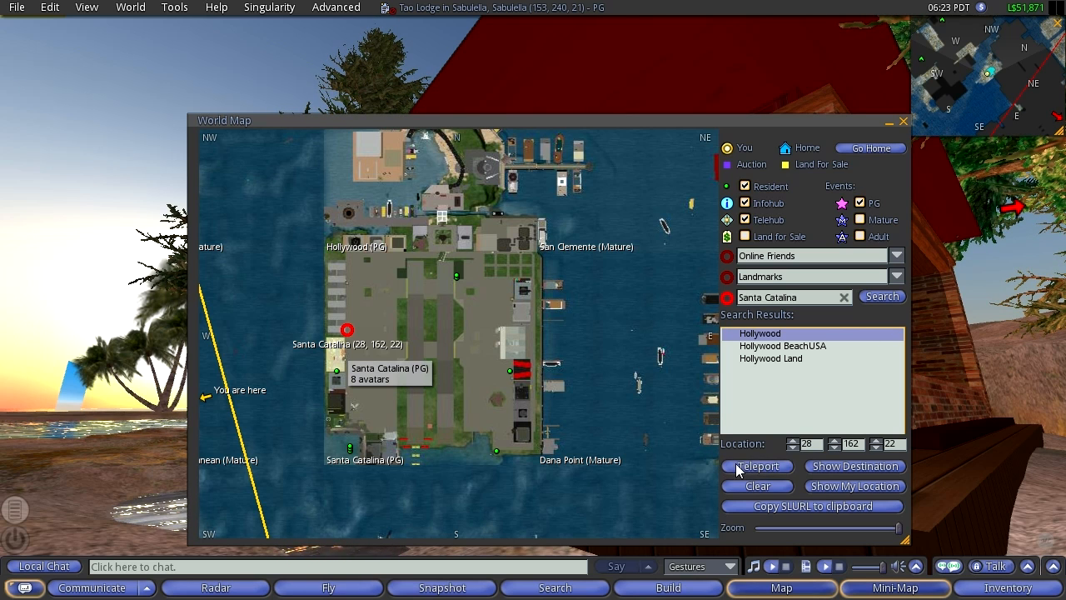
left_click(756, 466)
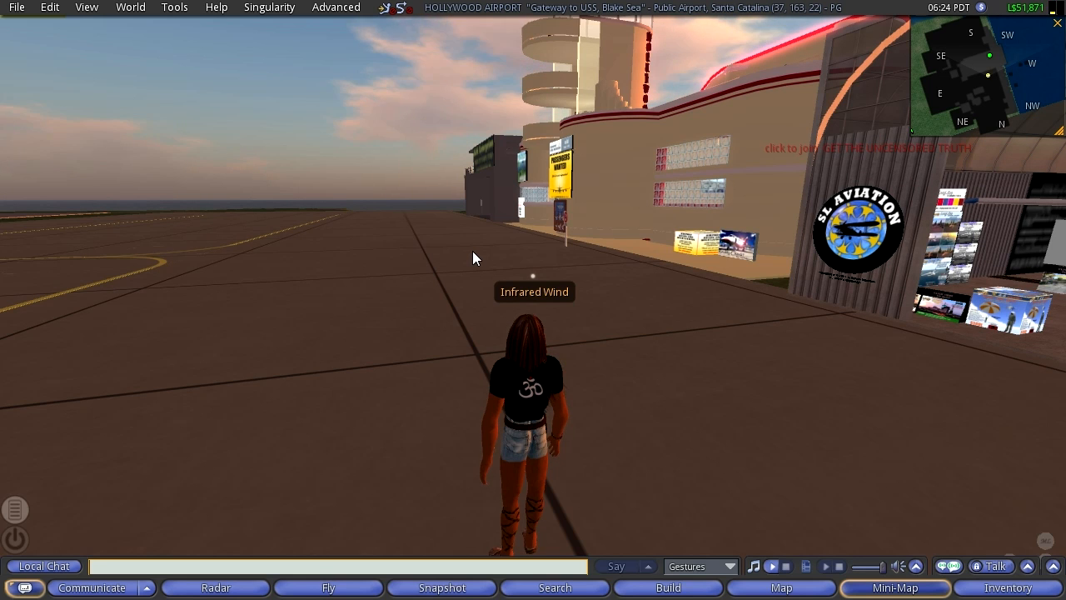
Bring up the avatar's inventory after landing at Hollywood Airport
left_click(781, 586)
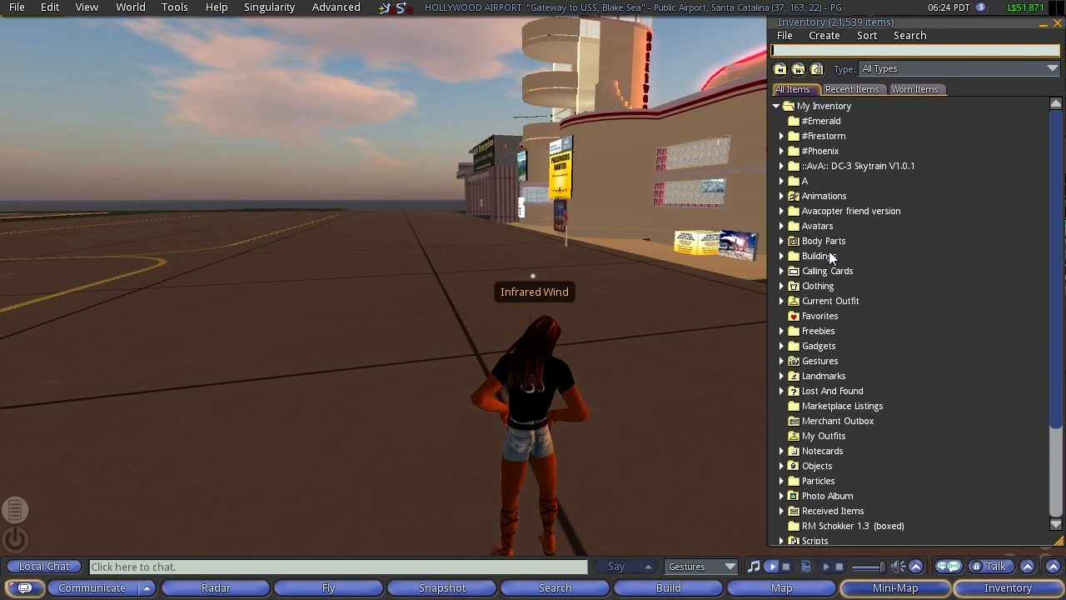
Expand the A > Vehicles > Aircraft folders to reach the Airco DH-2_V1.04 package
left_click(781, 180)
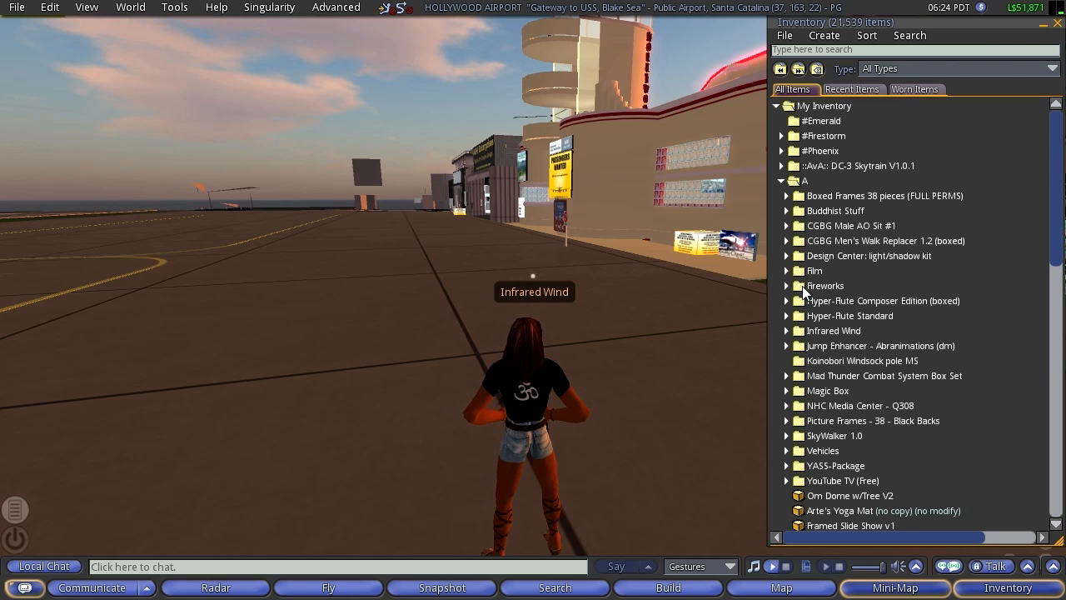
left_click(786, 450)
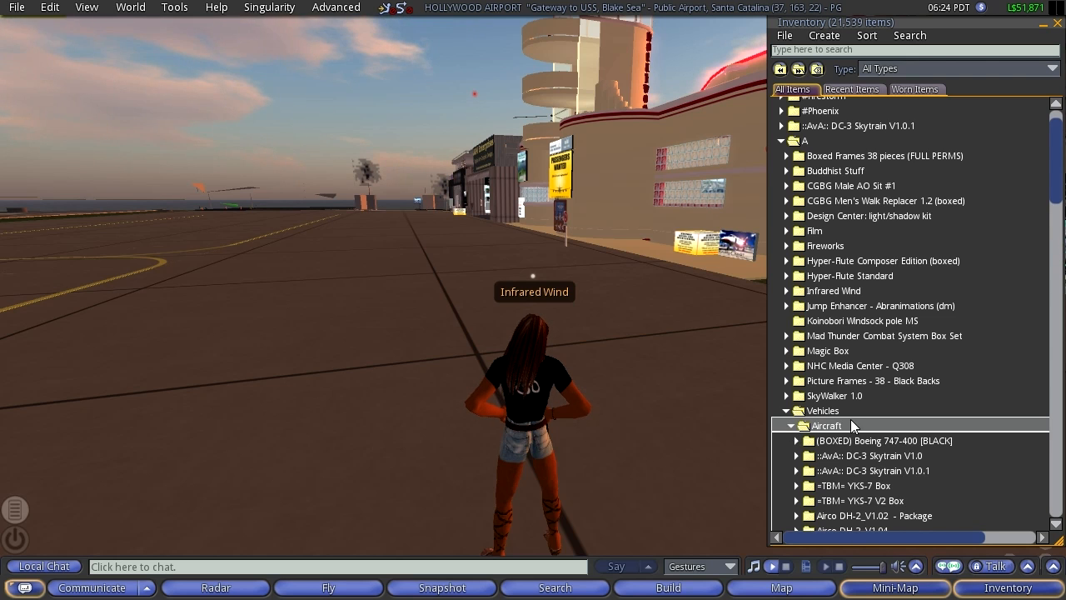
scroll("down", 3)
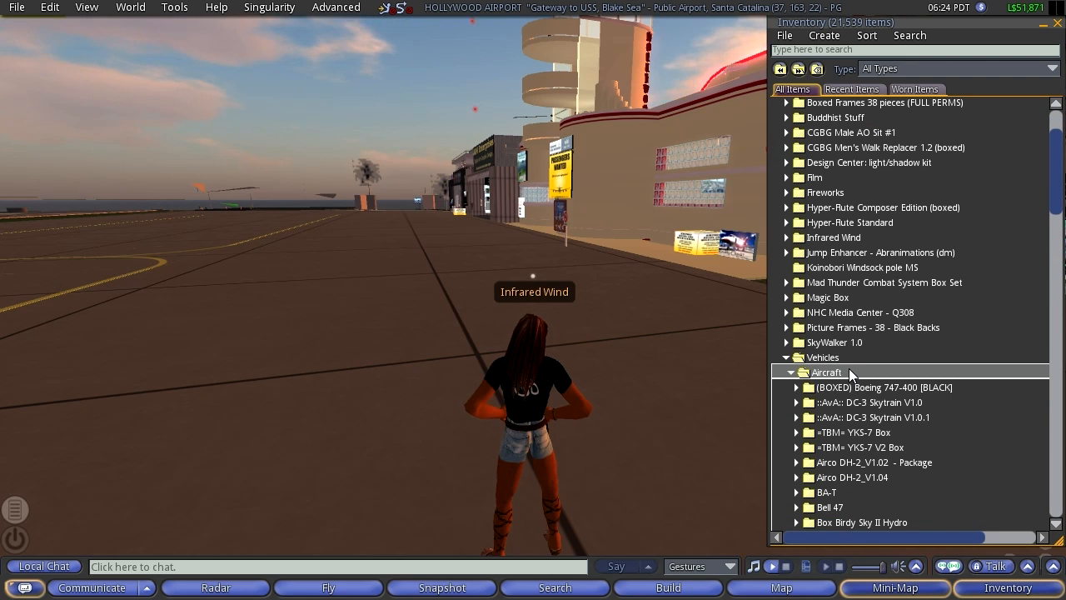
scroll("down", 3)
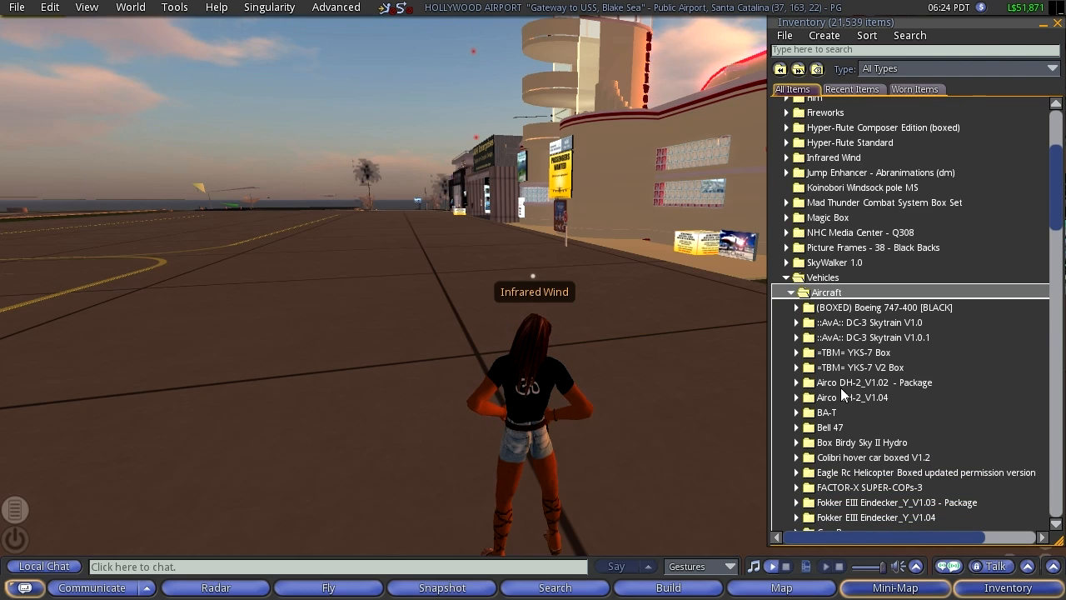
left_click(796, 396)
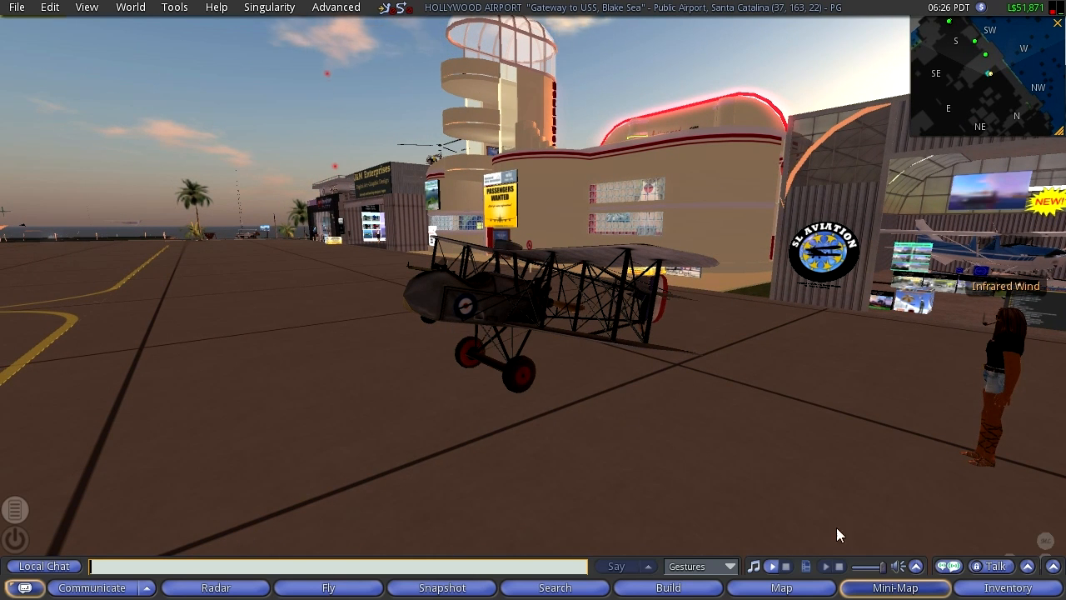
Focus the camera on the rezzed DH-2 biplane for a close look
left_click(1005, 586)
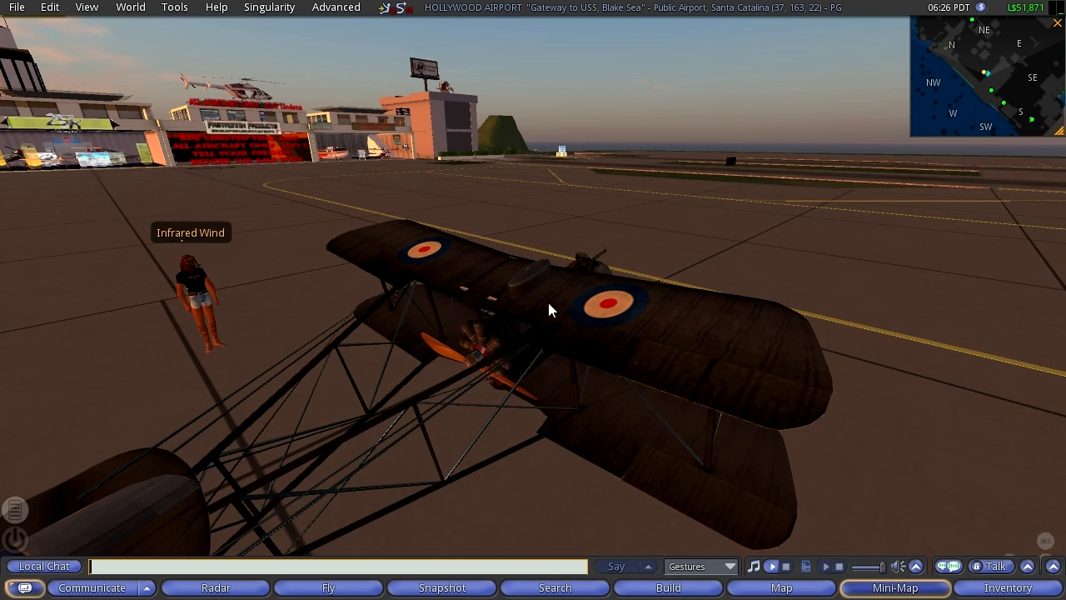
mouse_move(299, 277)
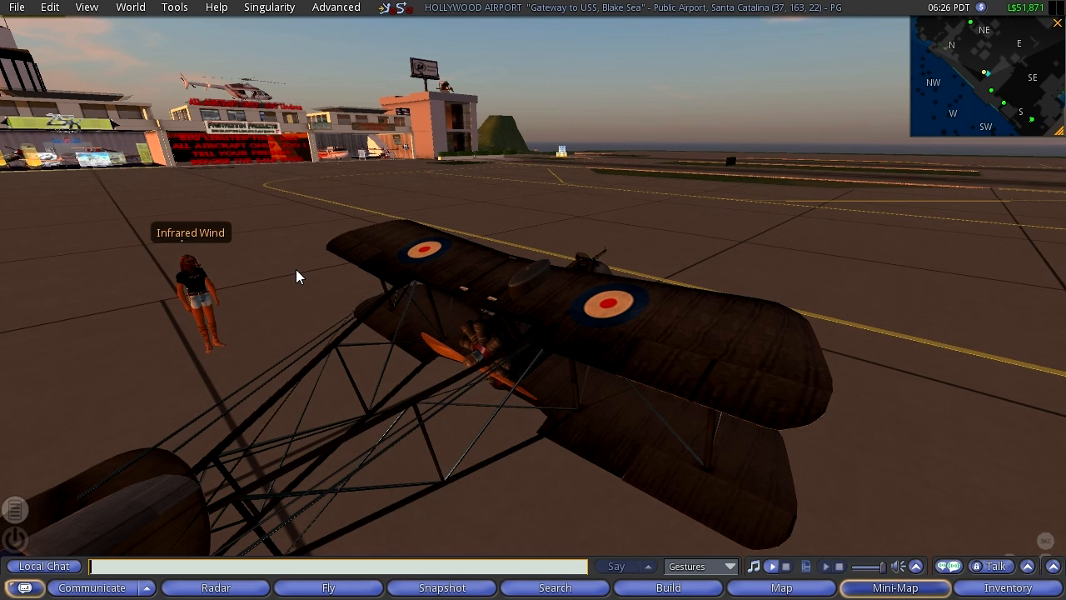